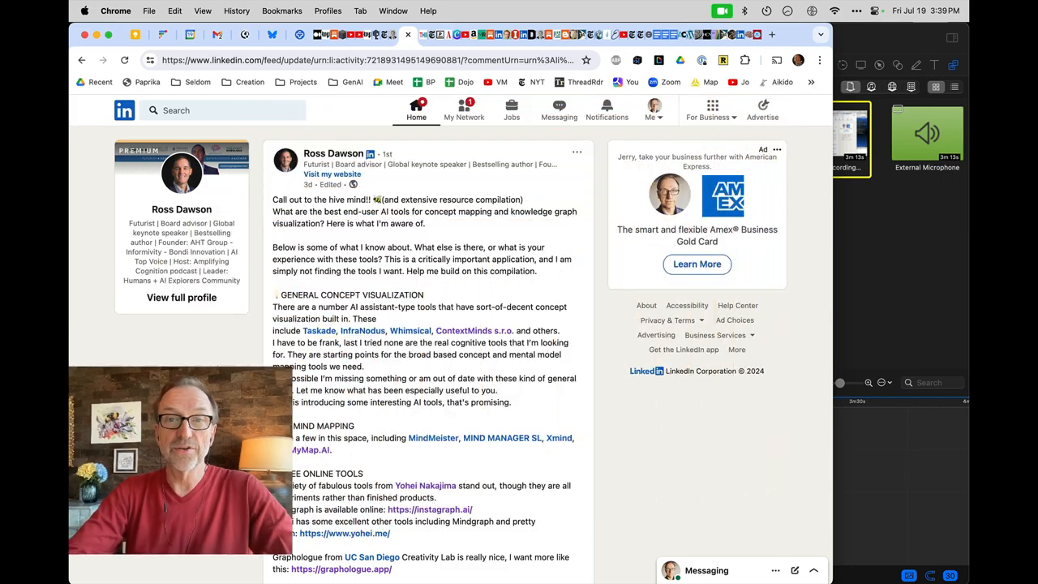
# Scroll down through the Ross Hails collaborative mapping tools map
pyautogui.scroll(-3)
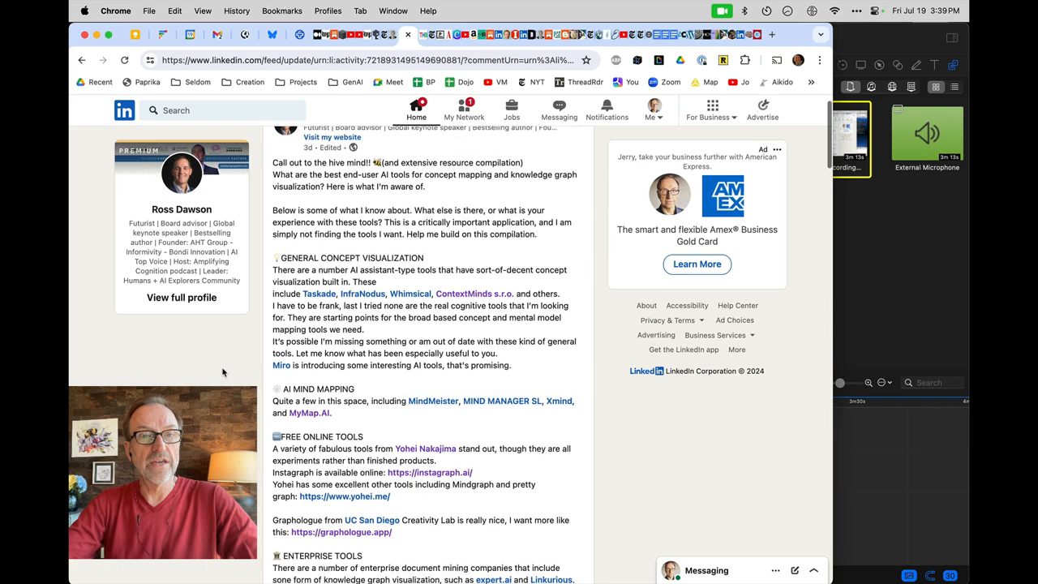
pyautogui.scroll(-3)
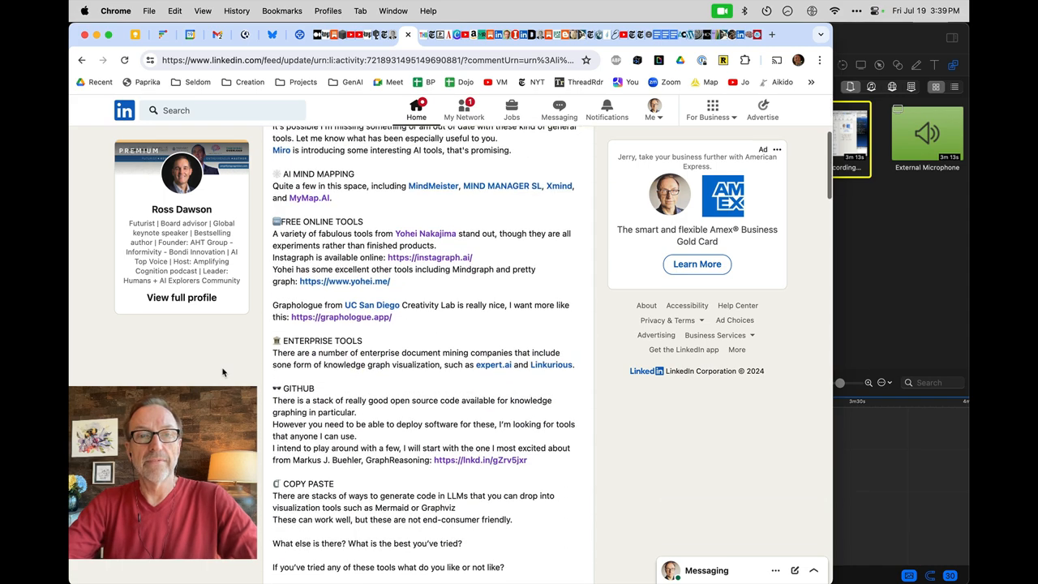
pyautogui.scroll(-3)
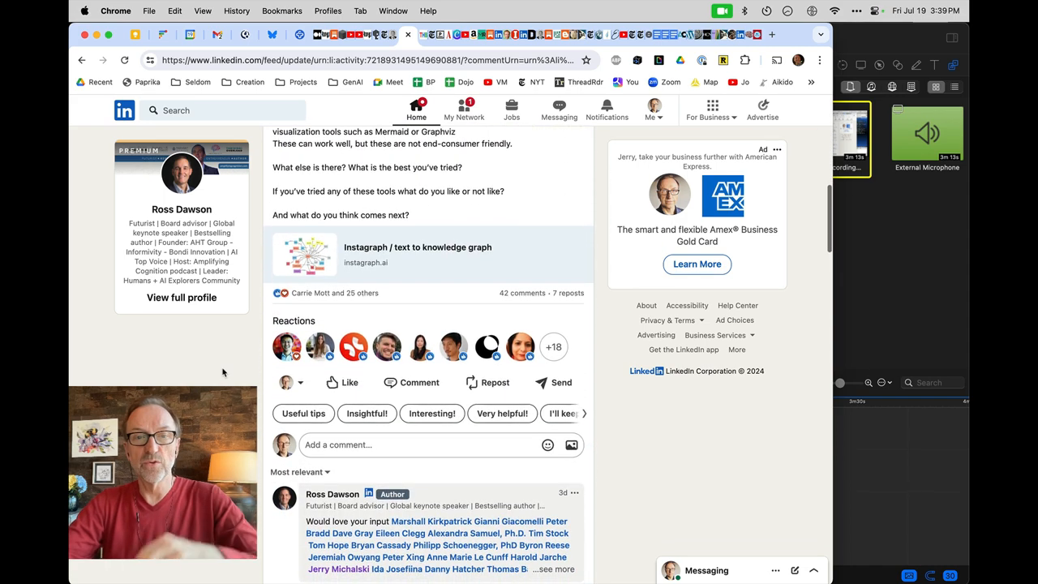
pyautogui.scroll(-3)
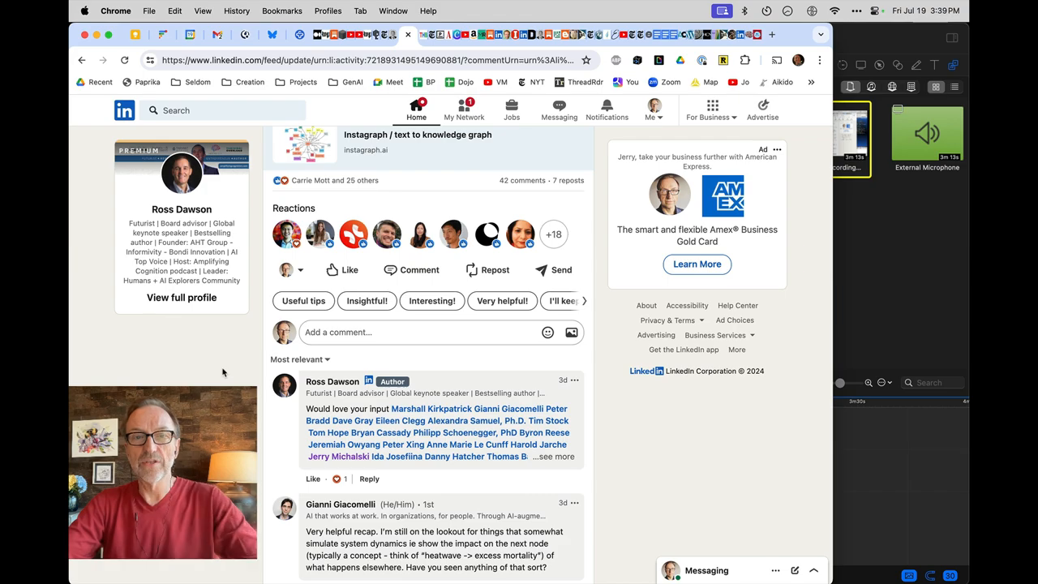
pyautogui.scroll(-3)
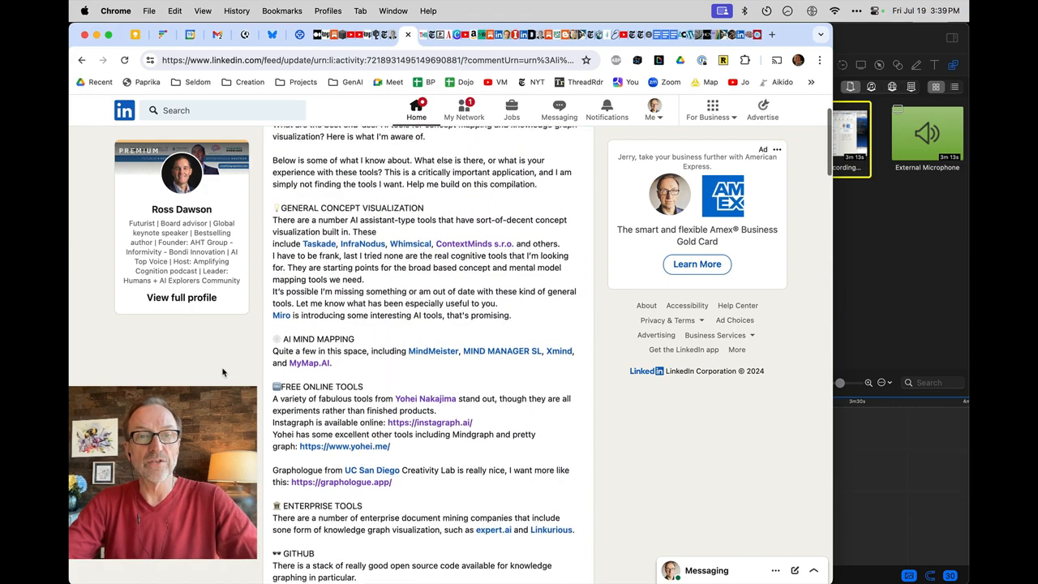
pyautogui.scroll(-3)
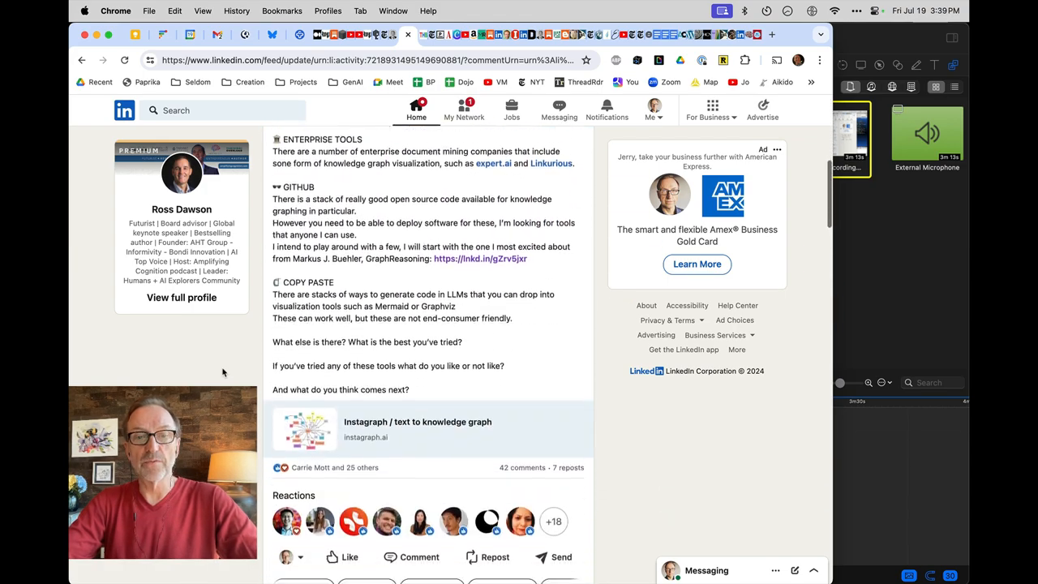
pyautogui.scroll(-3)
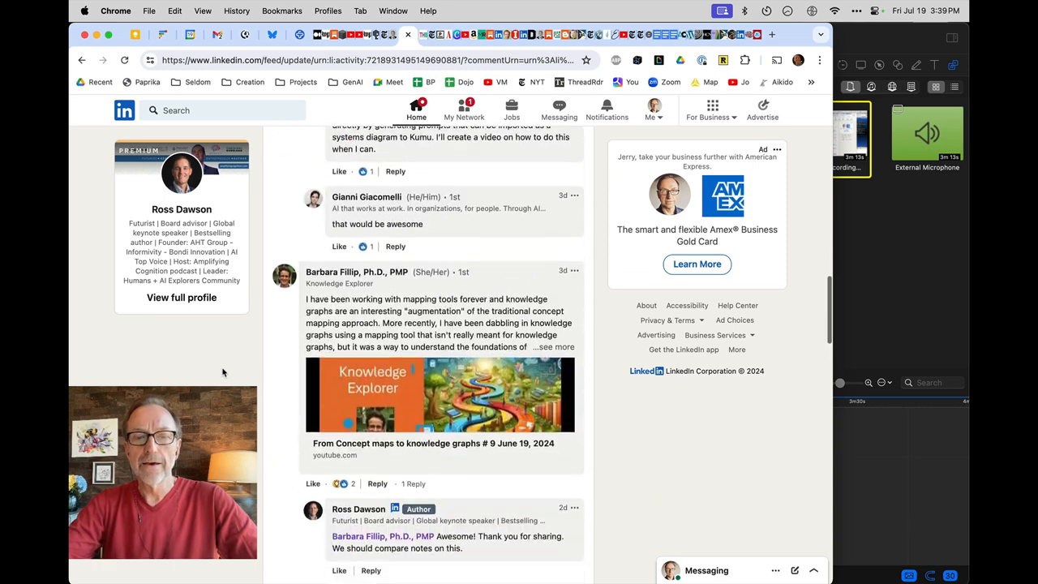
pyautogui.scroll(-3)
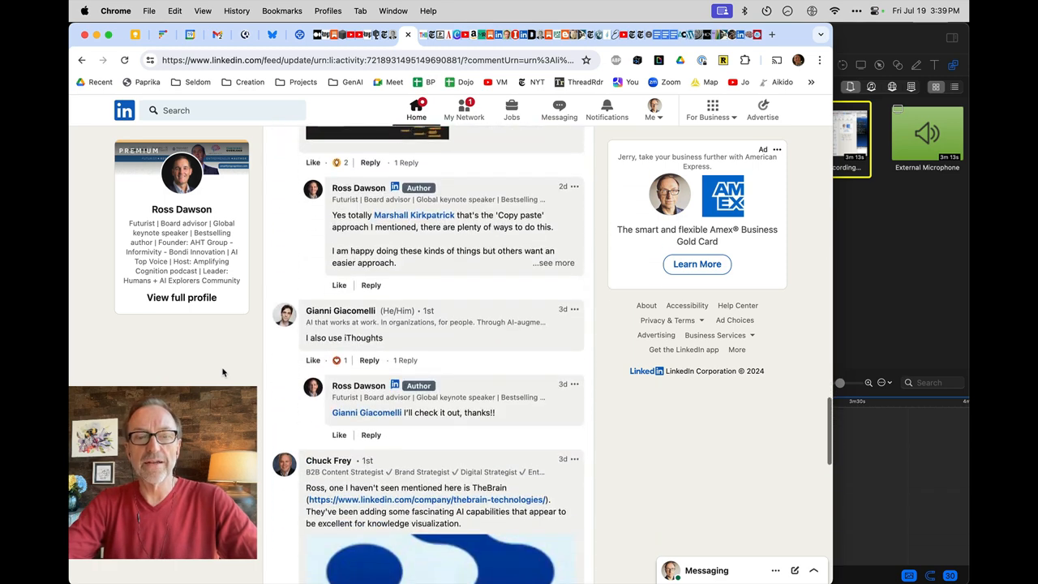
pyautogui.scroll(-3)
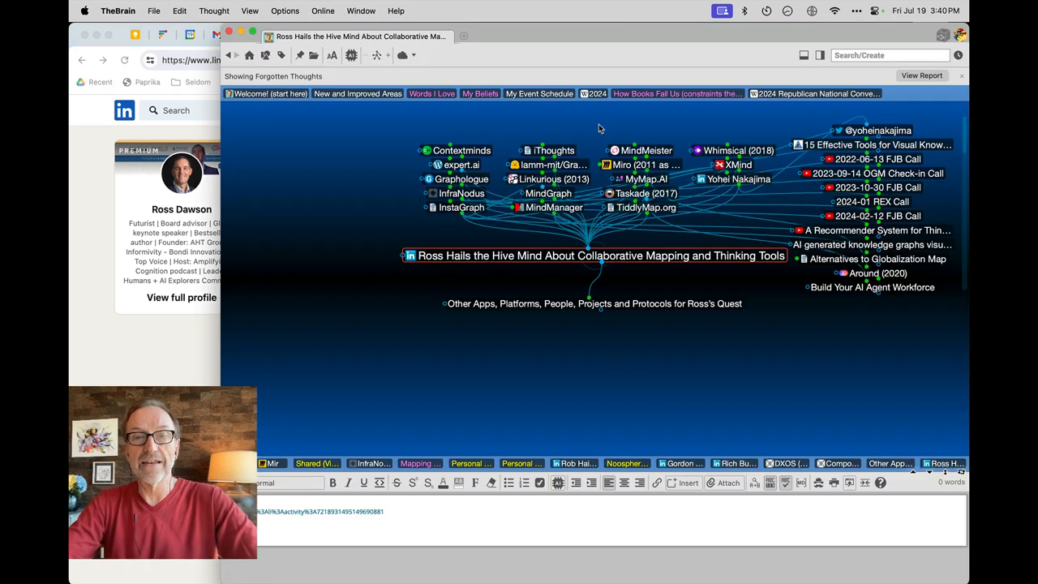
# Visit the Linkurious (2013) and Yohei Nakajima thoughts, returning to Ross Hails after each
pyautogui.click(554, 178)
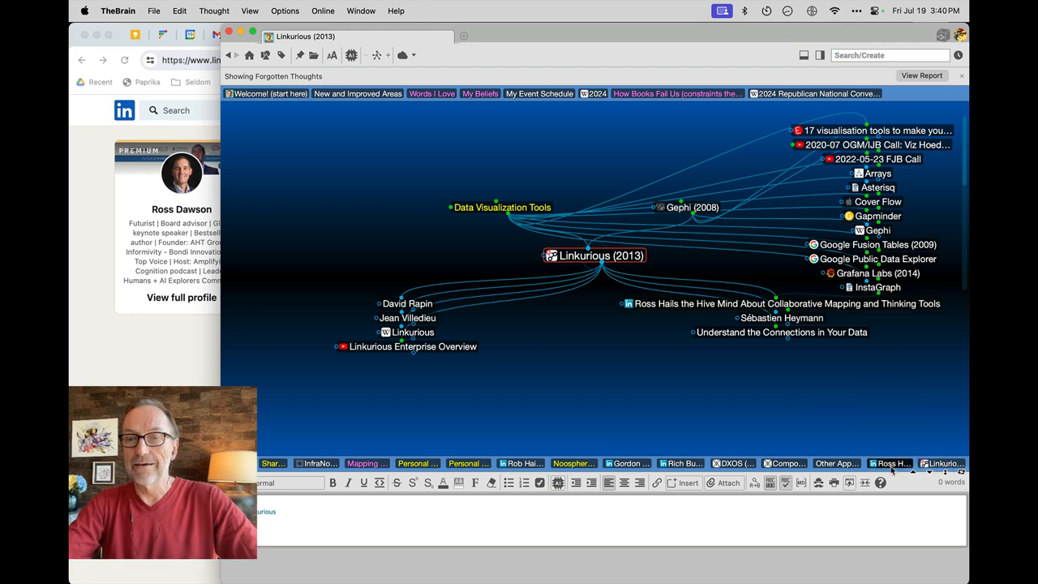
pyautogui.click(785, 303)
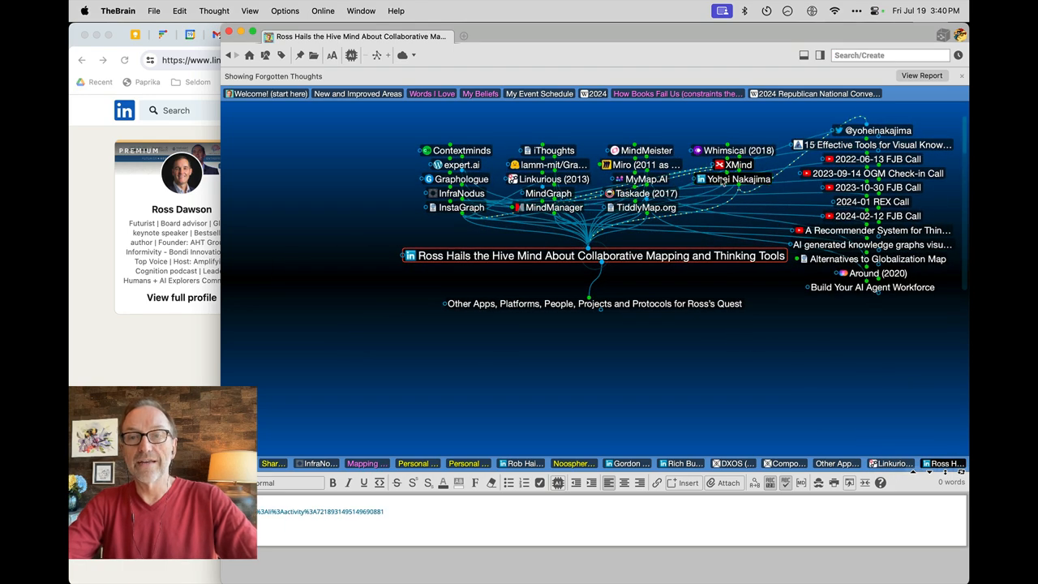
pyautogui.click(738, 178)
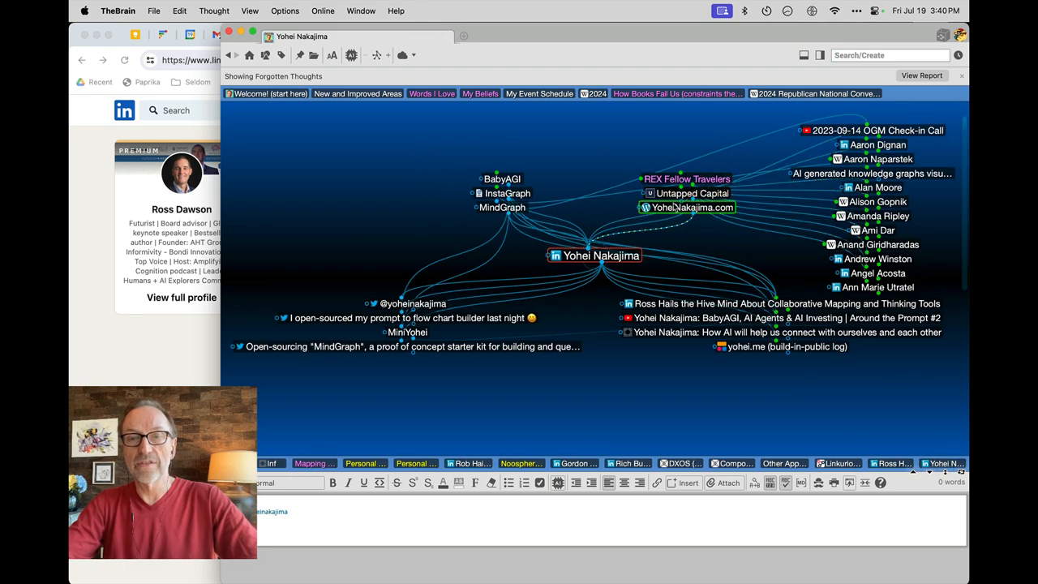
pyautogui.click(410, 317)
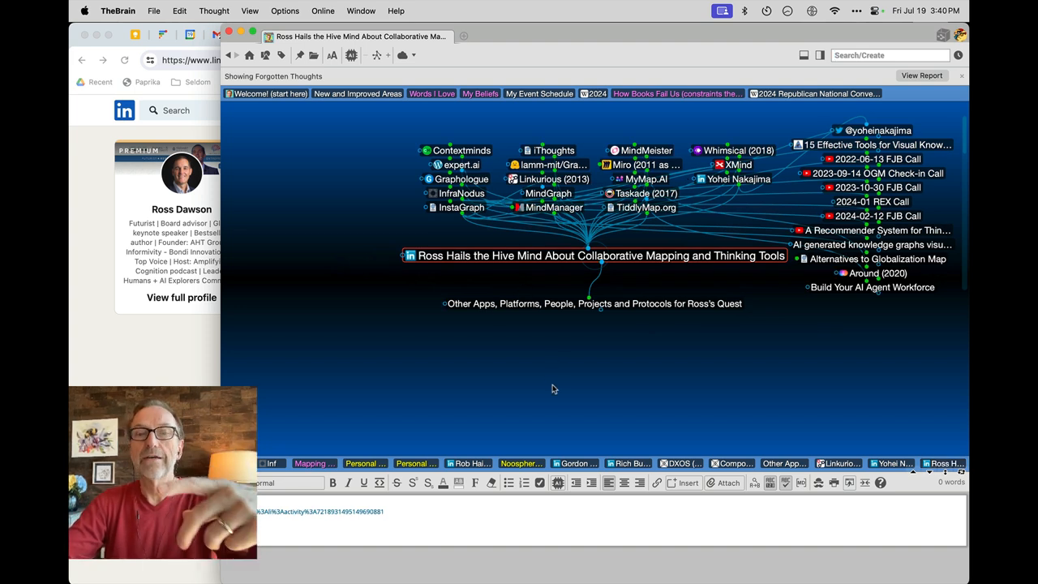
# Go through Other Apps, Platforms, People, Projects and Protocols to Mapping Tools for Thinking
pyautogui.click(593, 303)
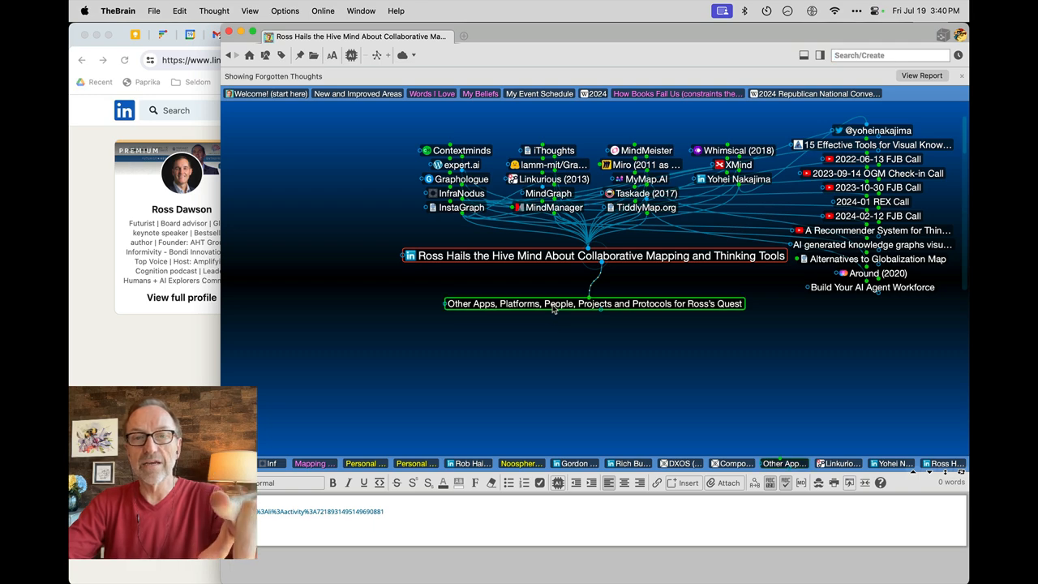
pyautogui.click(594, 304)
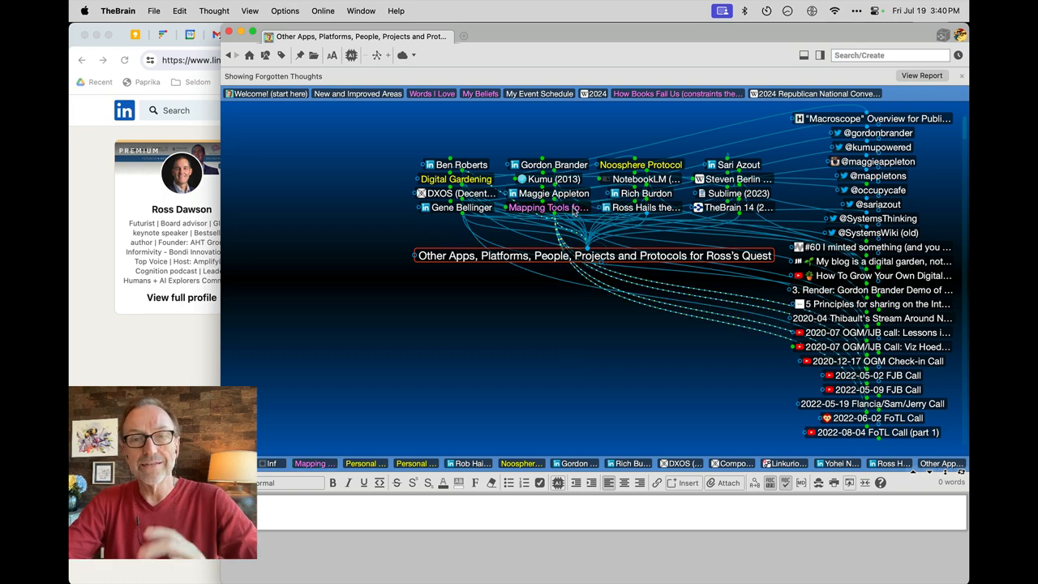
pyautogui.click(547, 207)
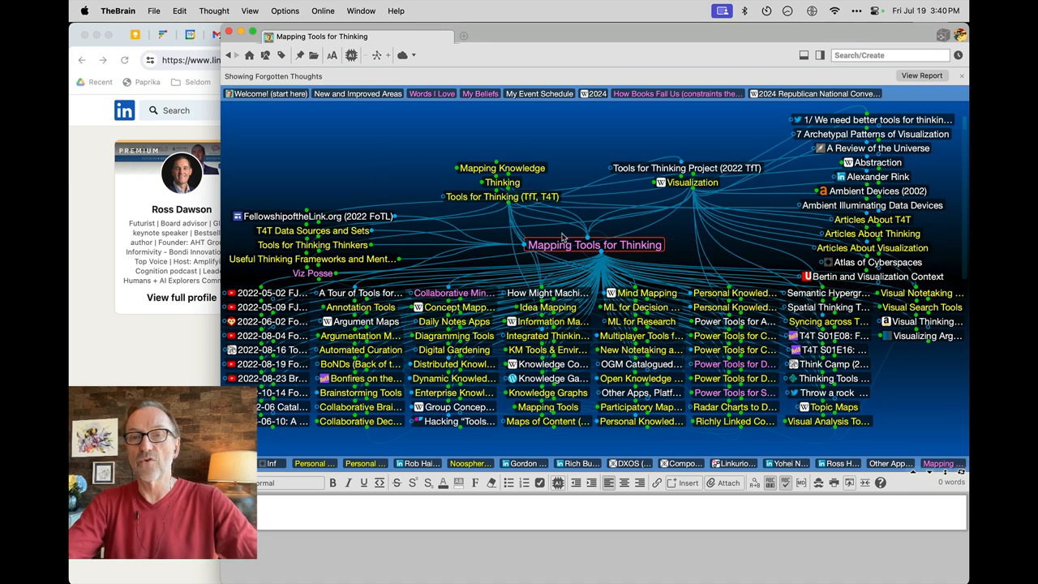
pyautogui.moveTo(681, 250)
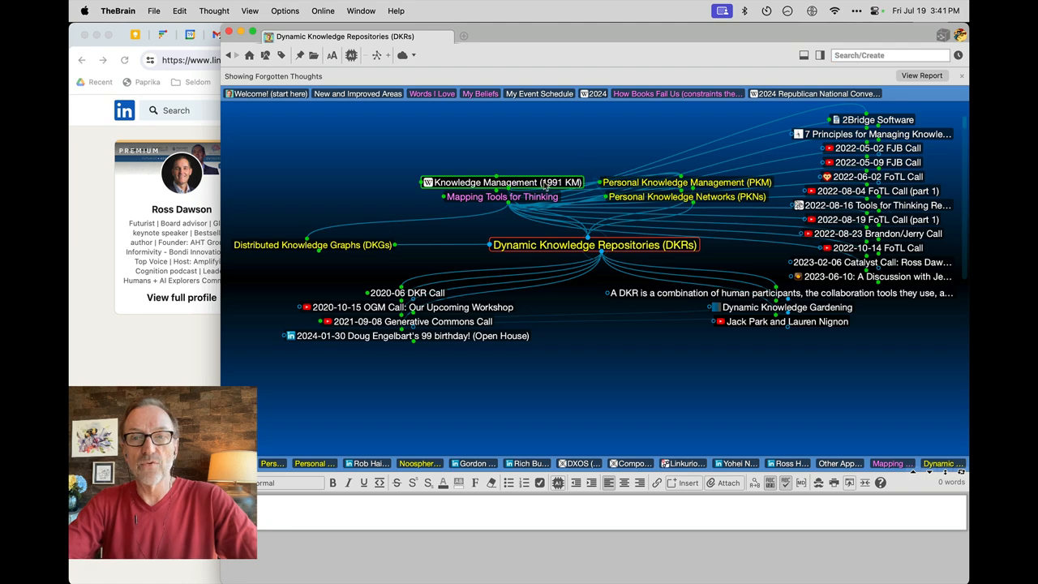
# Visit Distributed Knowledge Graphs, then the Knowledge Futures Group thought
pyautogui.click(314, 244)
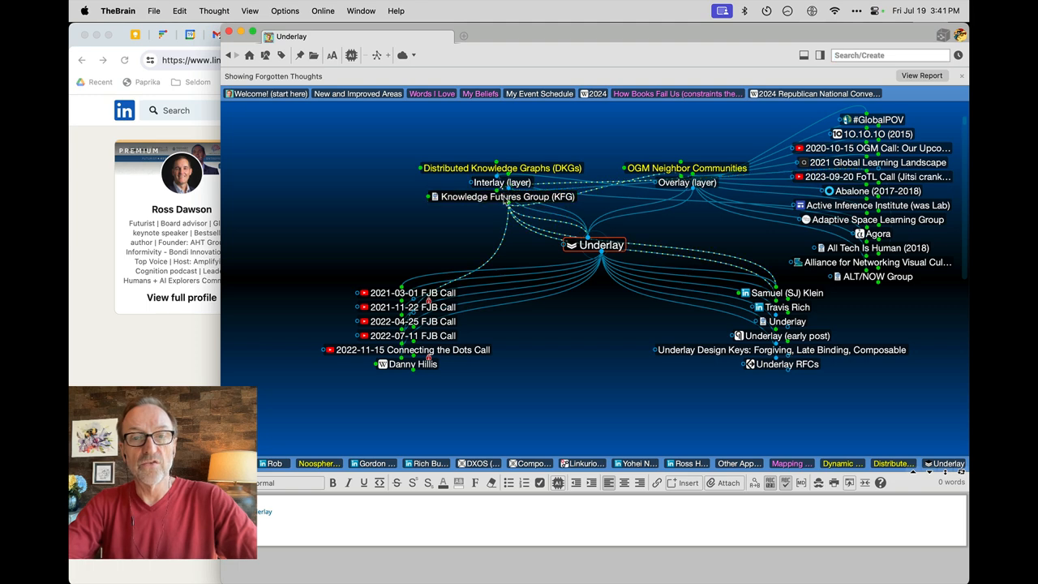
pyautogui.click(507, 197)
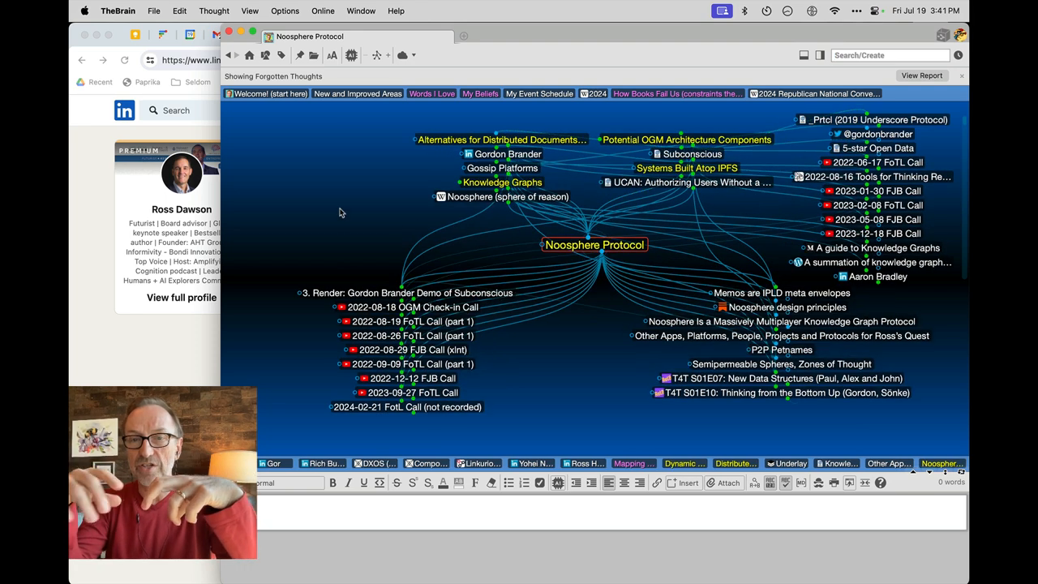
pyautogui.moveTo(398, 160)
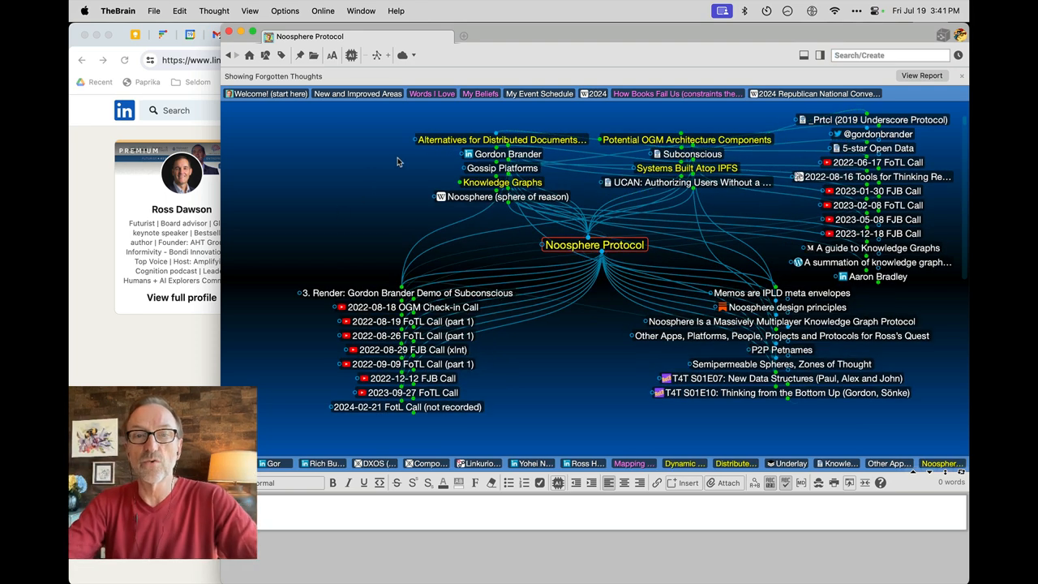
# Visit Gordon Brander, return to Other Apps, then focus the Maggie Appleton thought
pyautogui.click(508, 154)
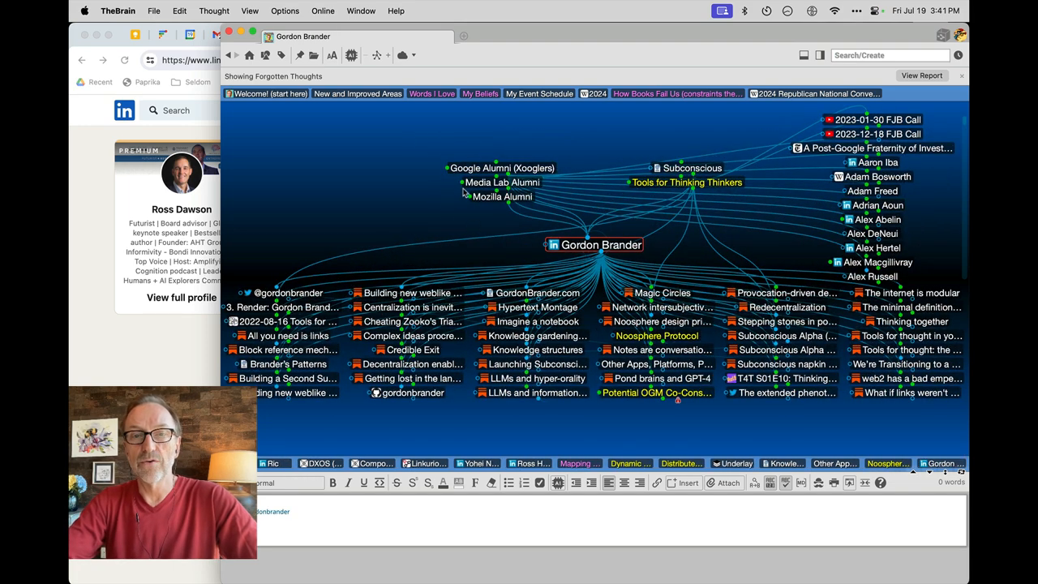
pyautogui.click(501, 168)
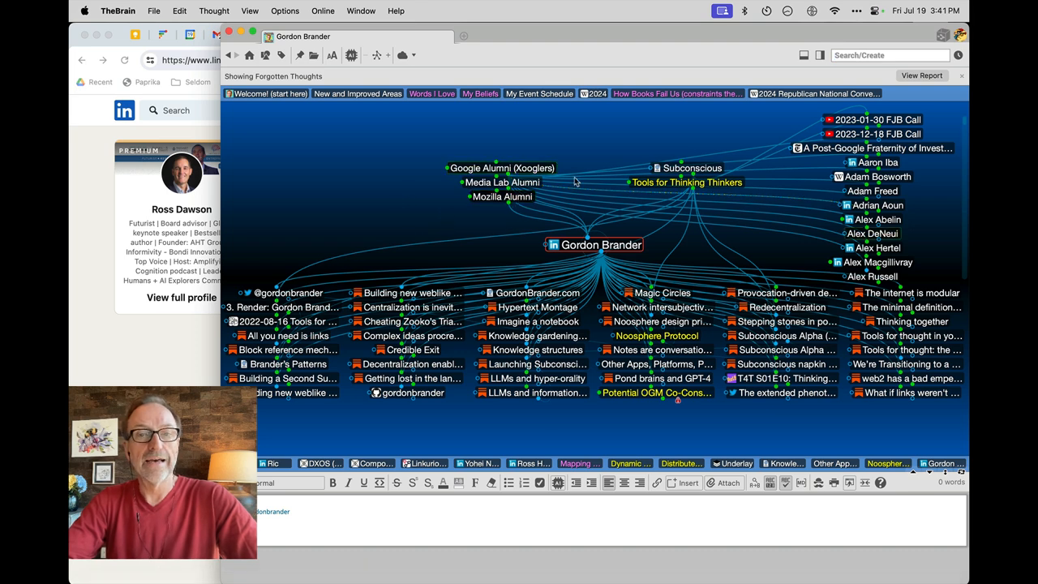
pyautogui.moveTo(785, 392)
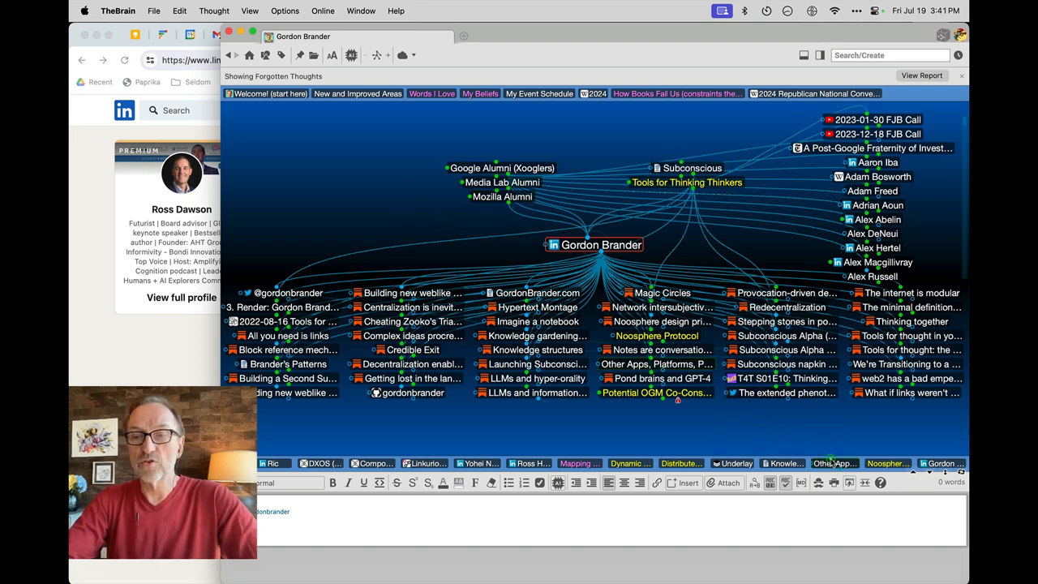
pyautogui.click(656, 363)
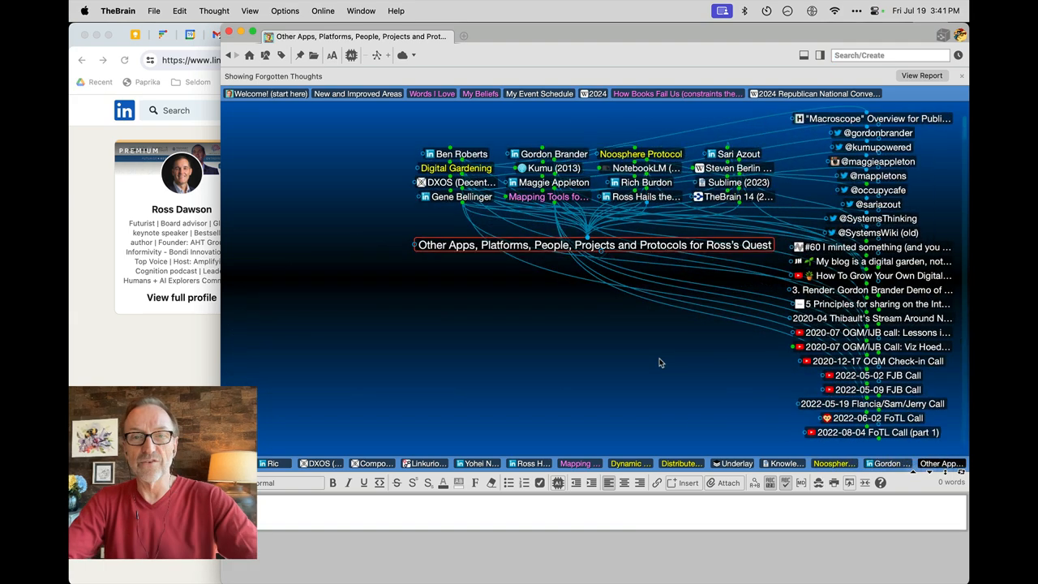
pyautogui.moveTo(621, 375)
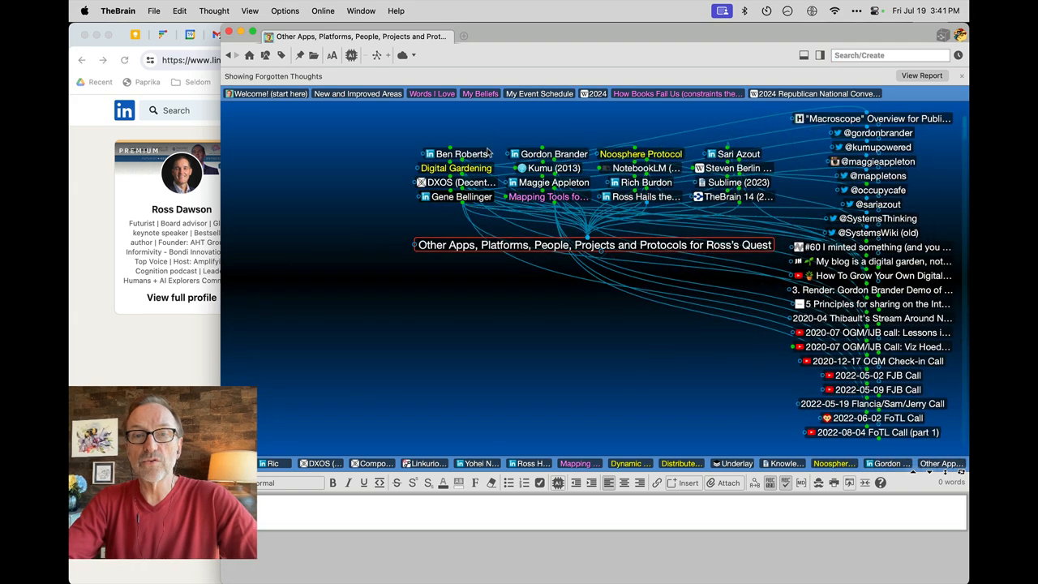
pyautogui.click(554, 182)
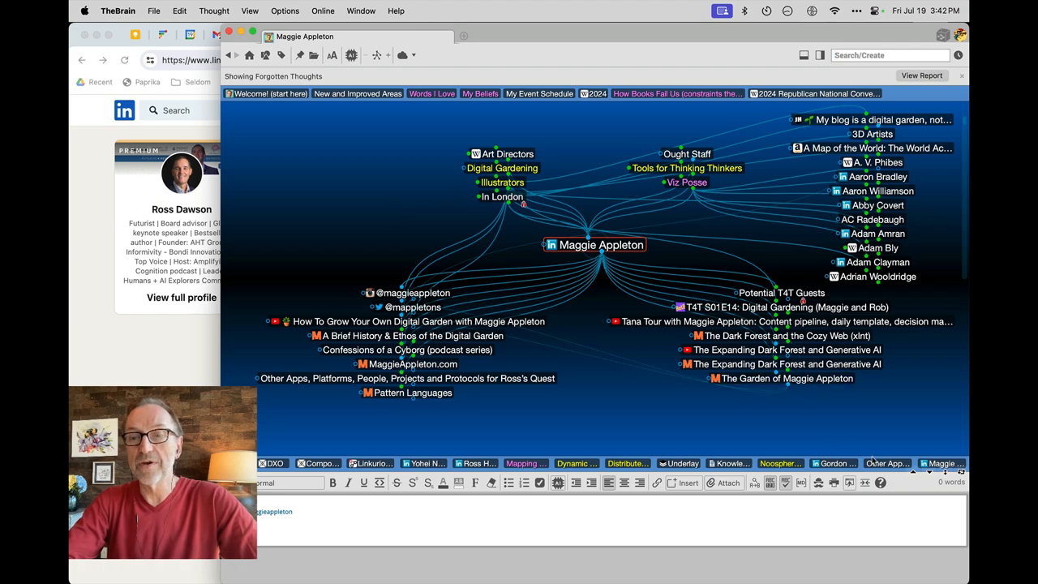
pyautogui.click(408, 378)
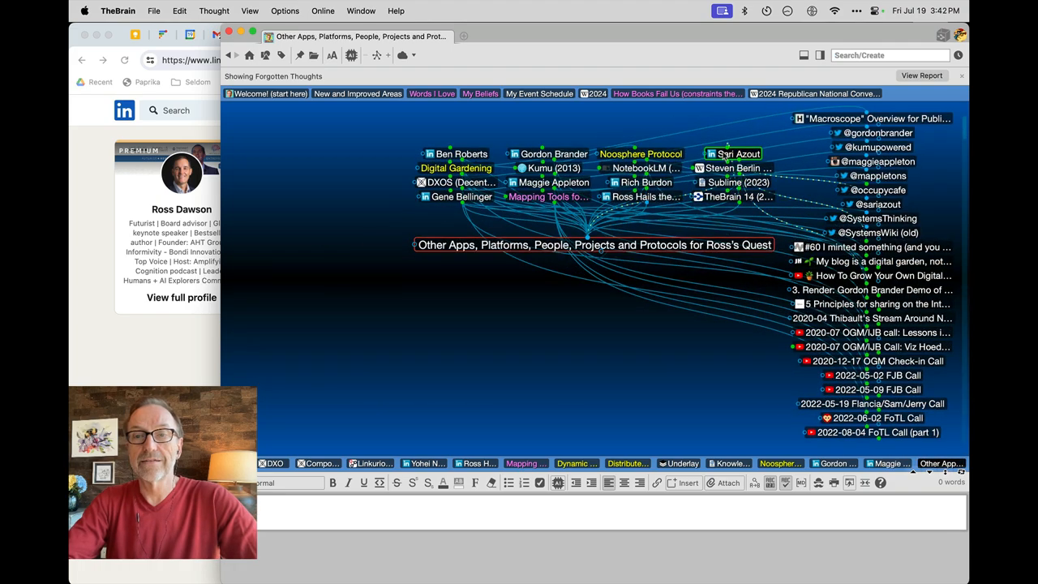
pyautogui.click(734, 153)
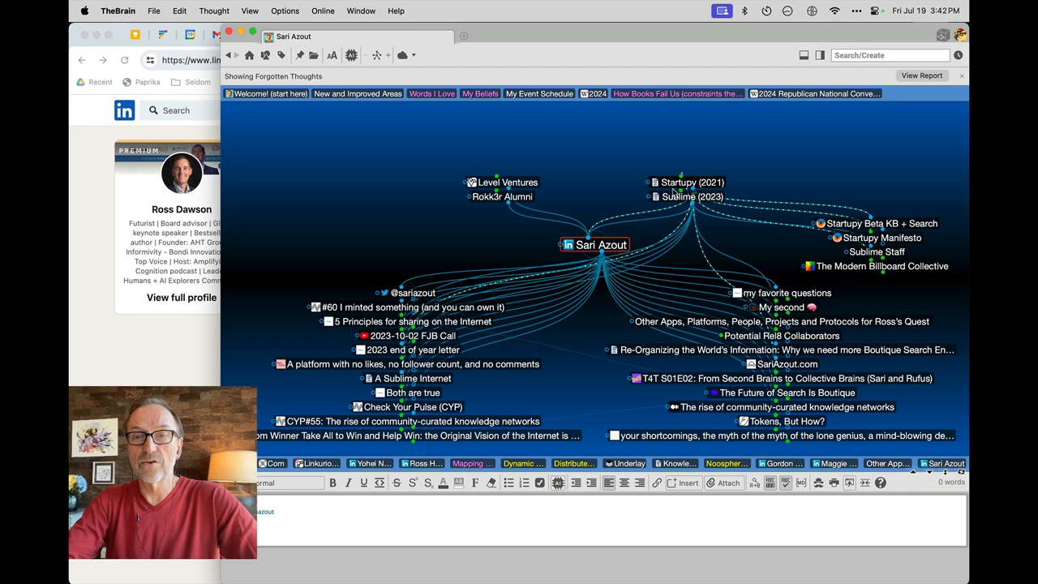
pyautogui.click(692, 196)
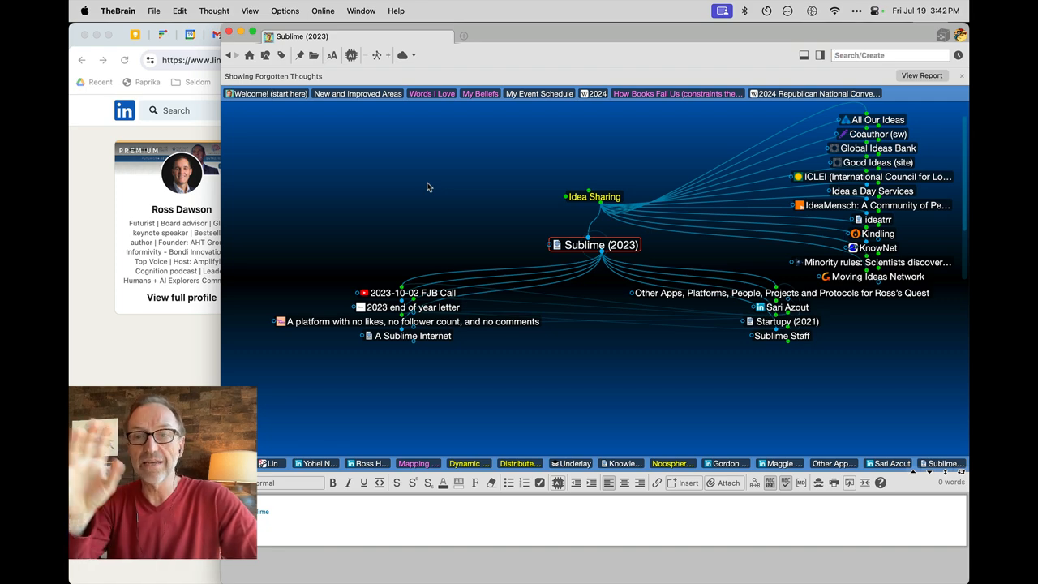
pyautogui.moveTo(675, 360)
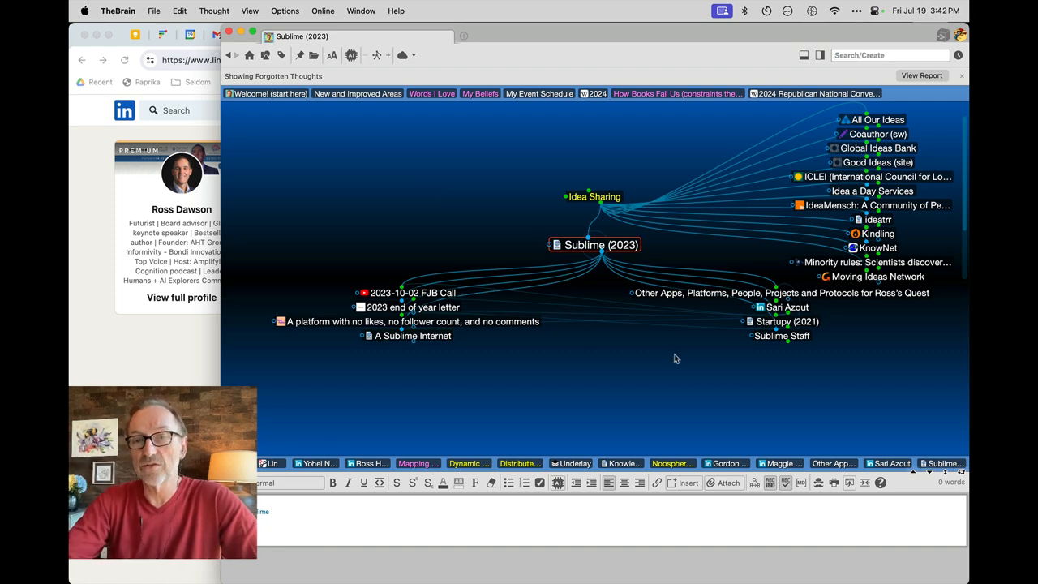
pyautogui.click(781, 293)
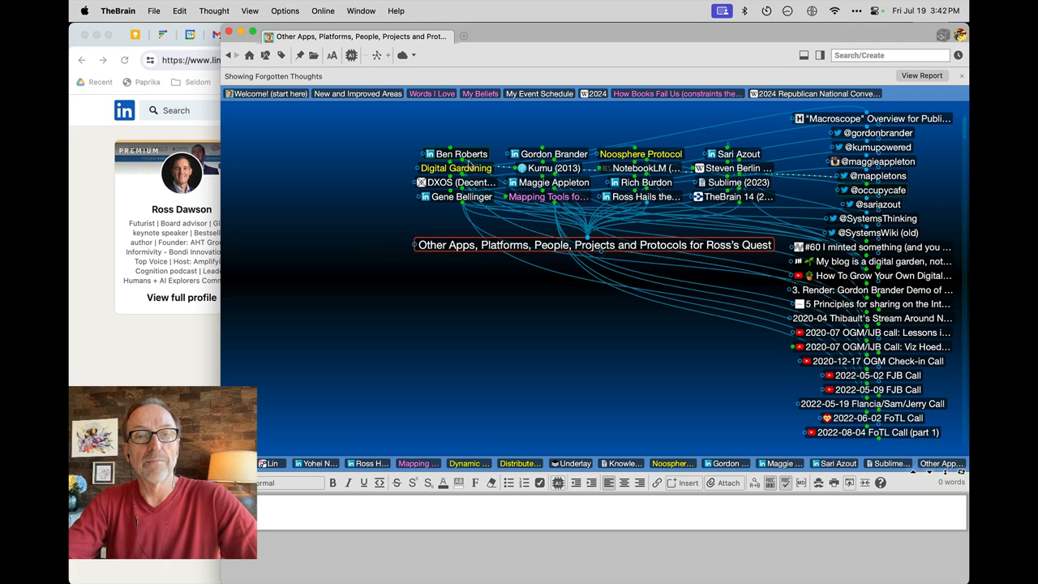
pyautogui.click(461, 153)
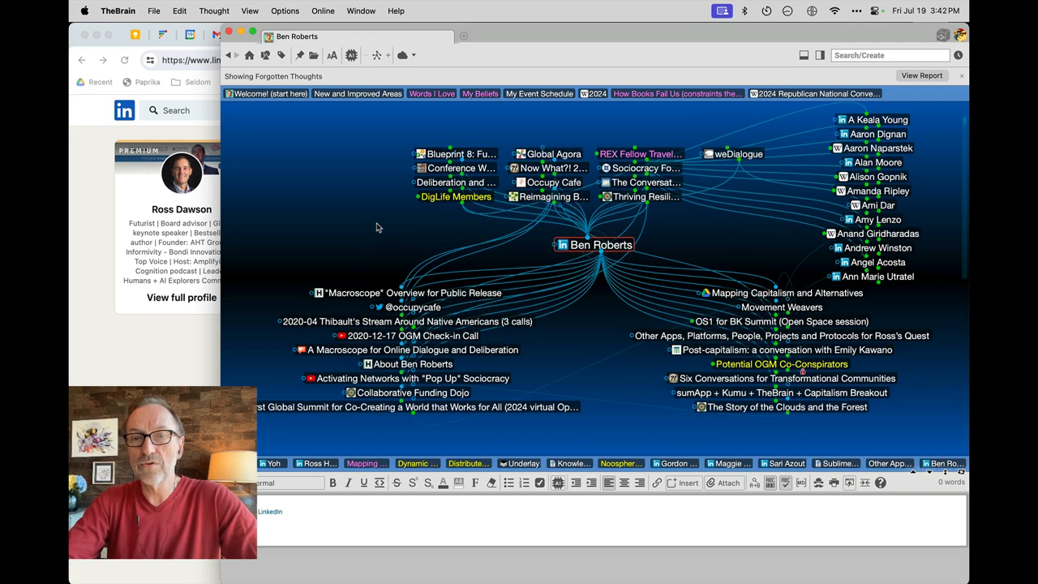
pyautogui.moveTo(374, 247)
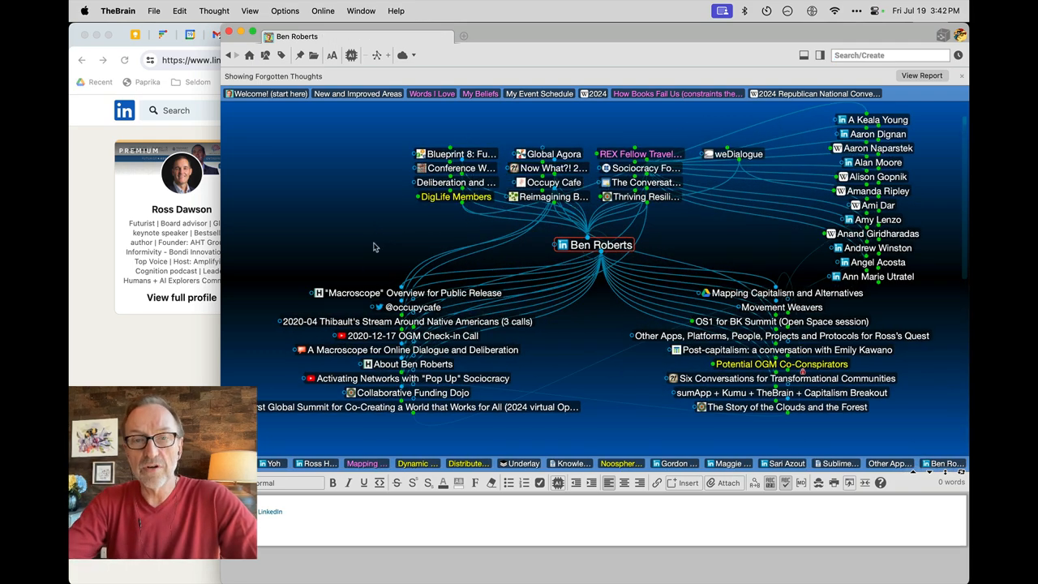
pyautogui.moveTo(538, 317)
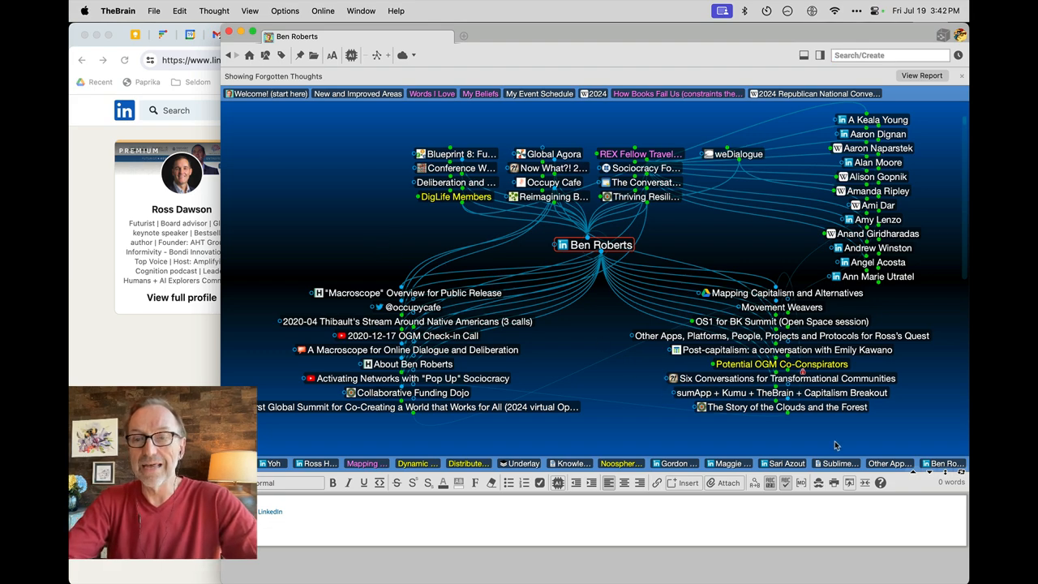
pyautogui.click(781, 335)
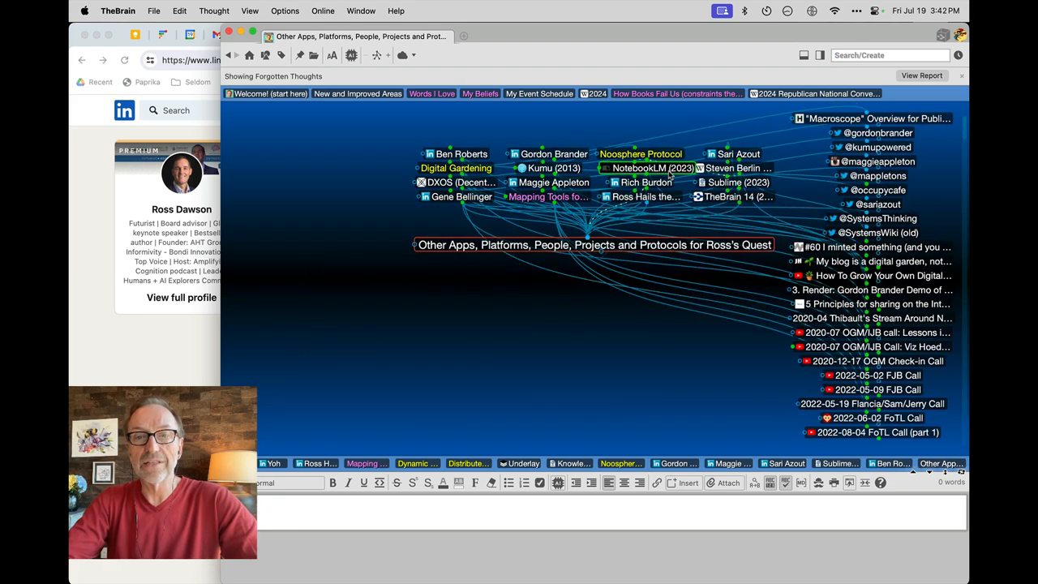
pyautogui.moveTo(545, 121)
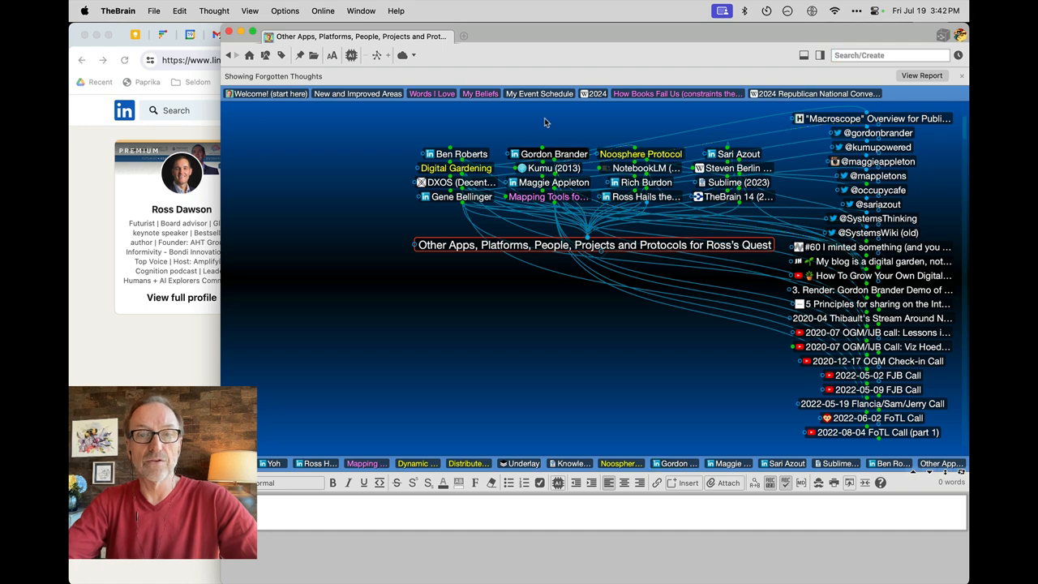
pyautogui.click(461, 196)
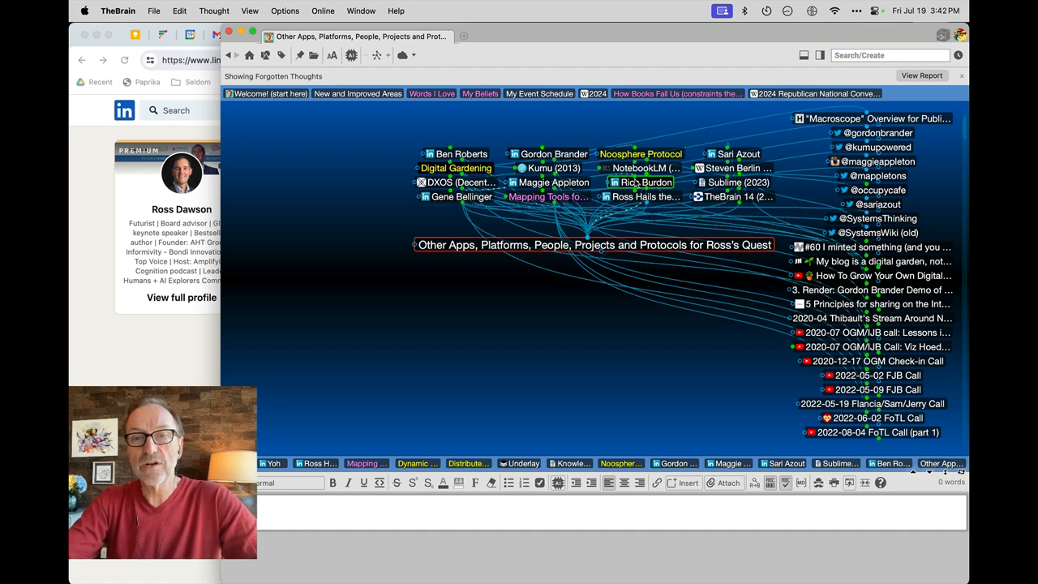
pyautogui.click(639, 182)
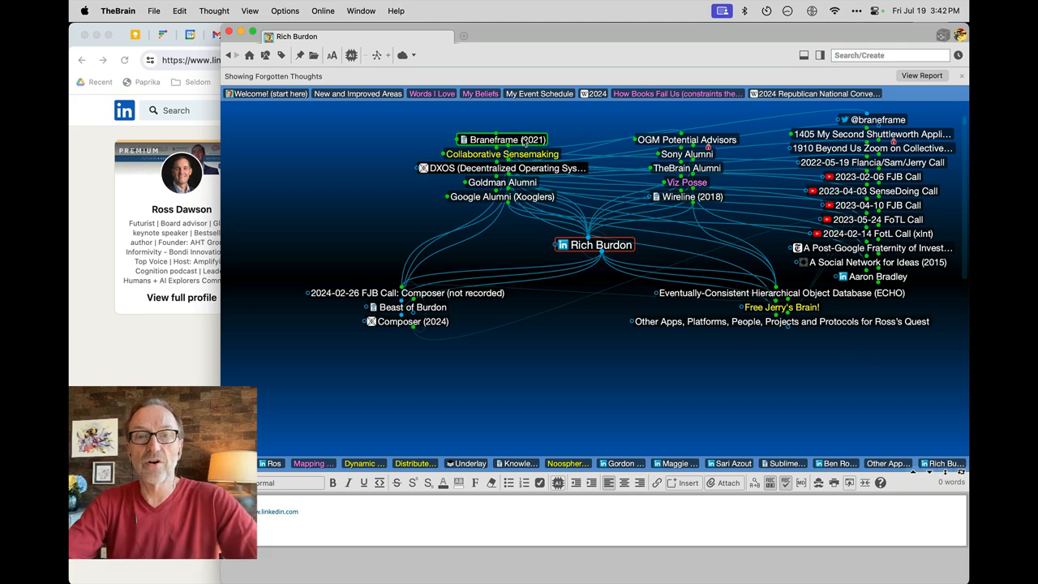
pyautogui.click(502, 139)
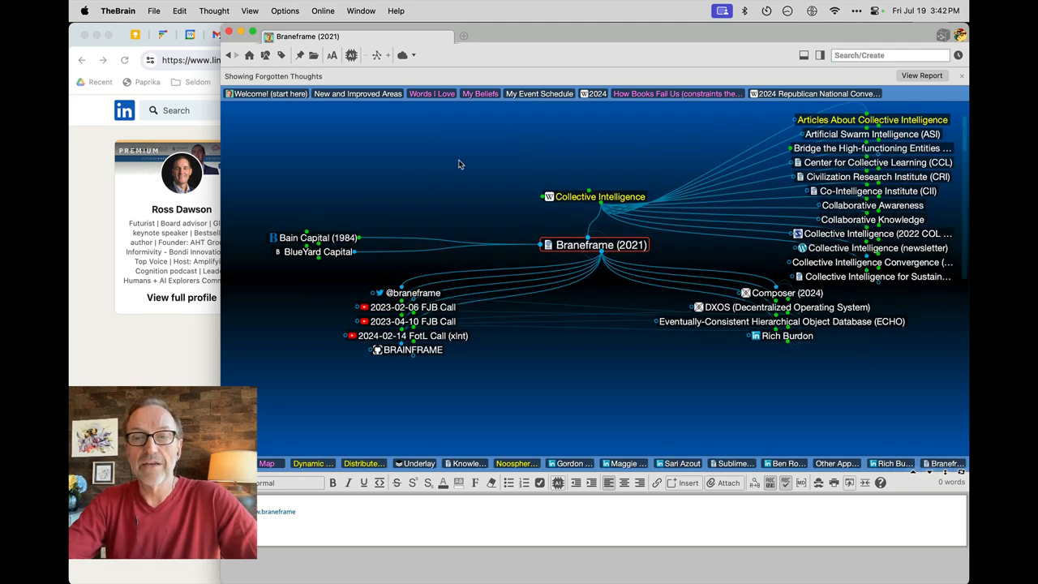
pyautogui.click(787, 307)
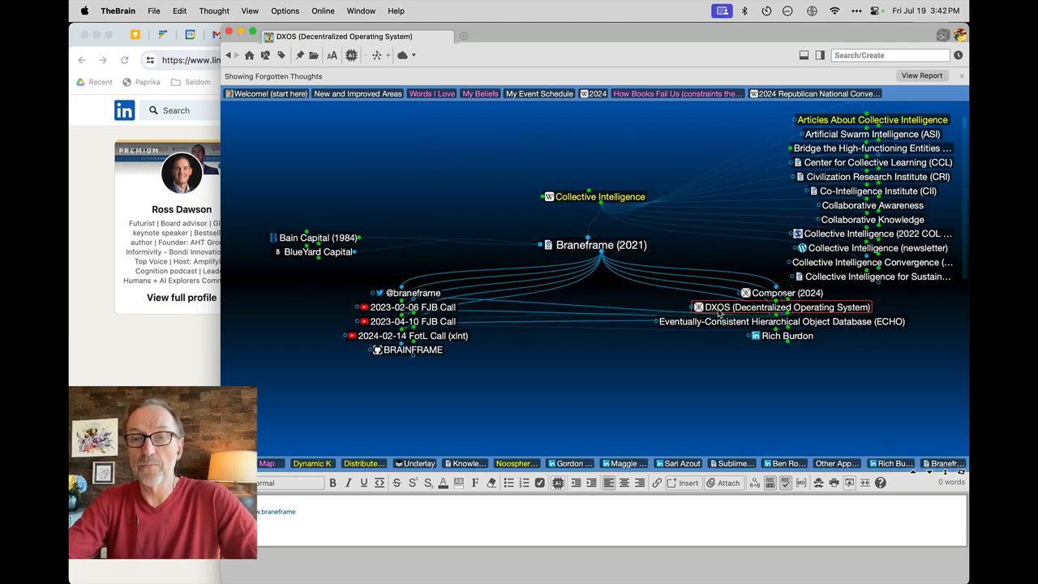
pyautogui.click(781, 307)
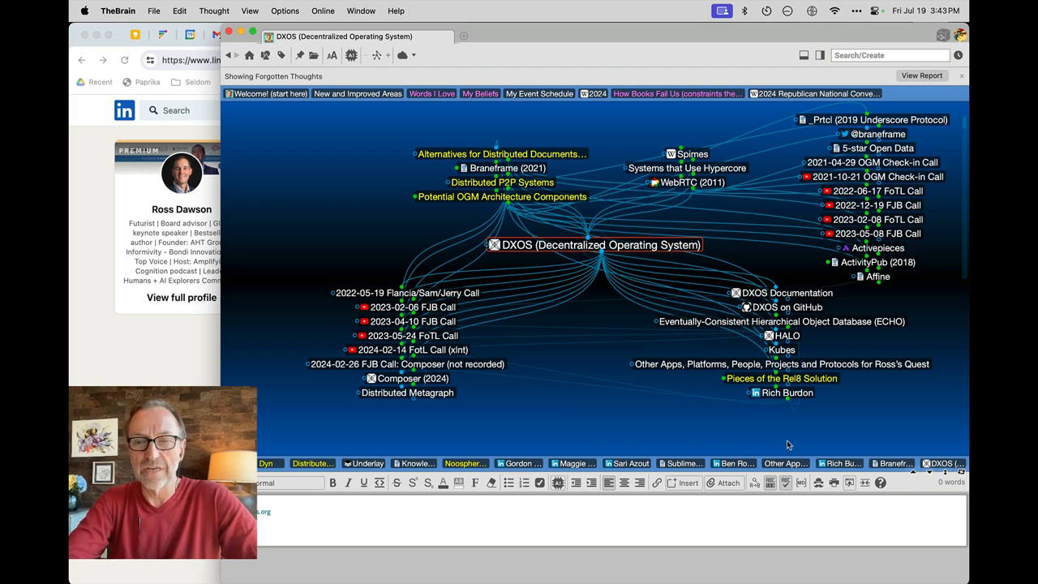
pyautogui.click(781, 363)
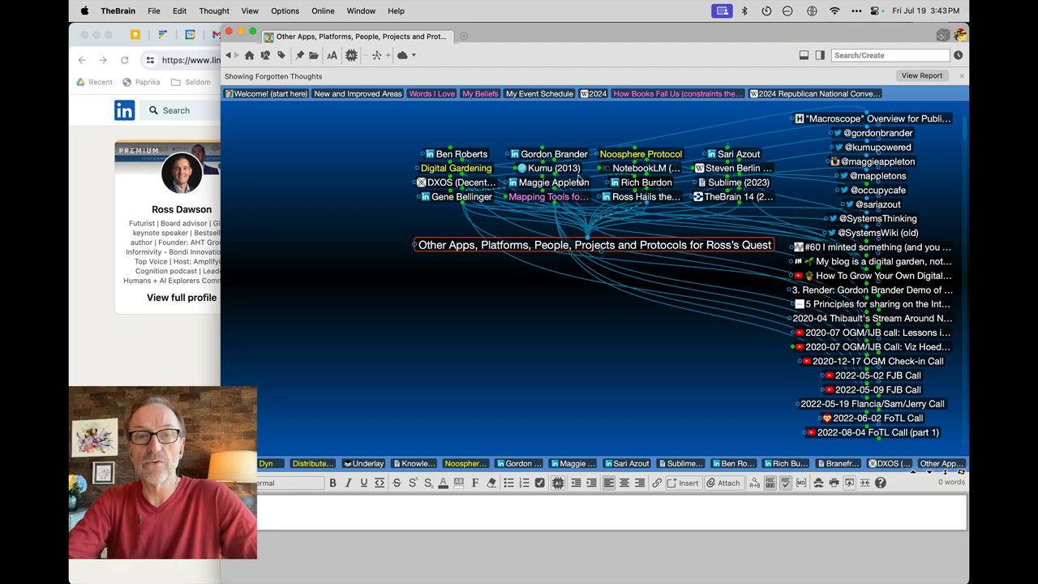
# Visit DXOS and Composer (2024), then focus Steven Berlin Johnson (SBJ)
pyautogui.click(438, 181)
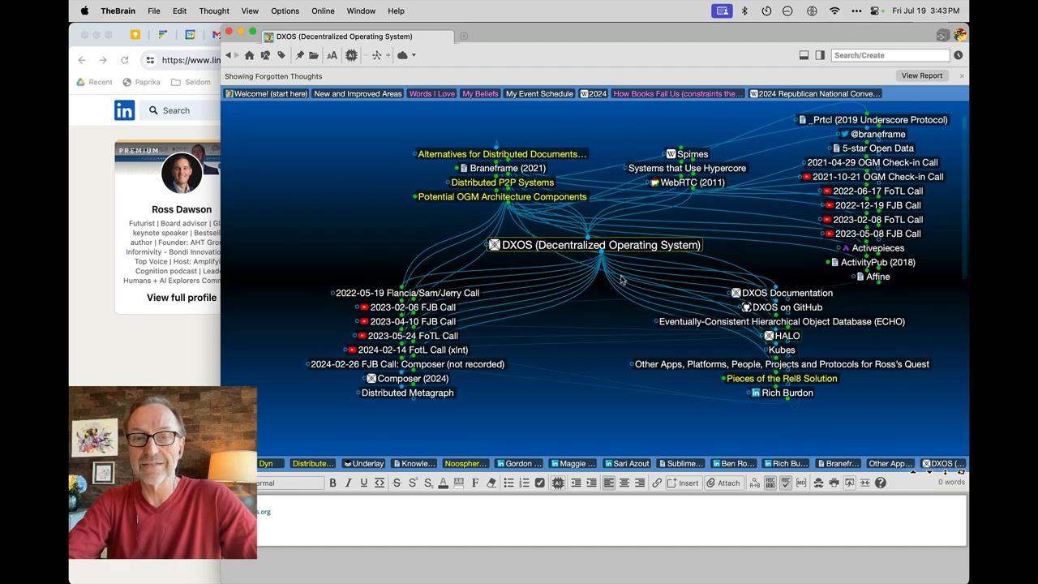
pyautogui.click(412, 379)
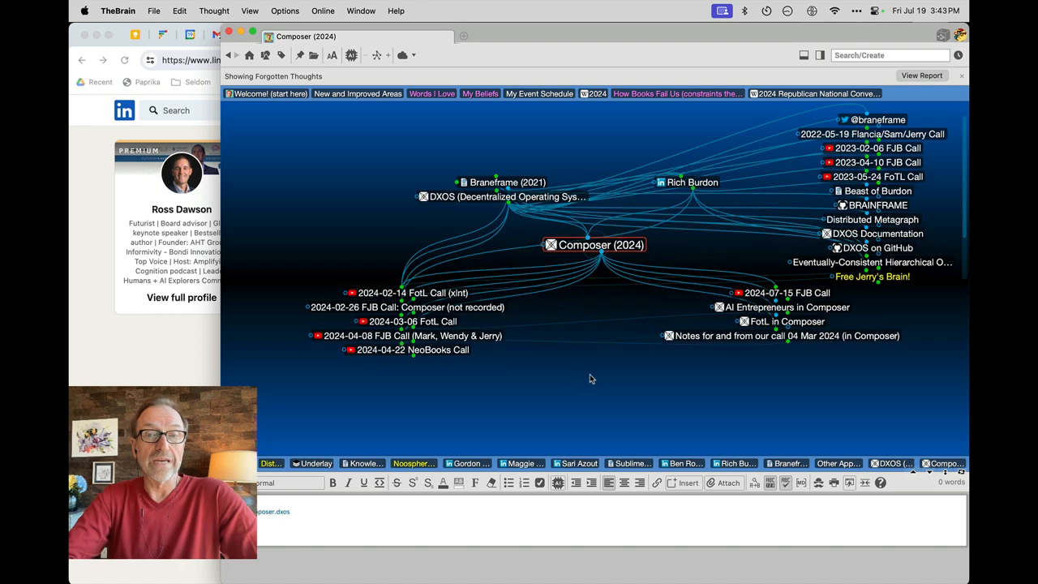
pyautogui.moveTo(603, 379)
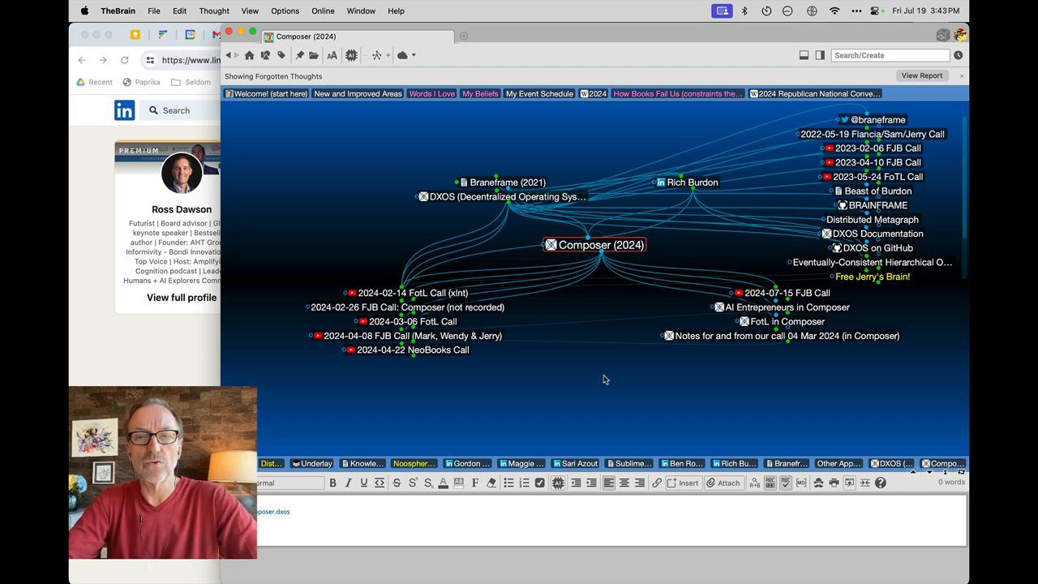
pyautogui.click(691, 182)
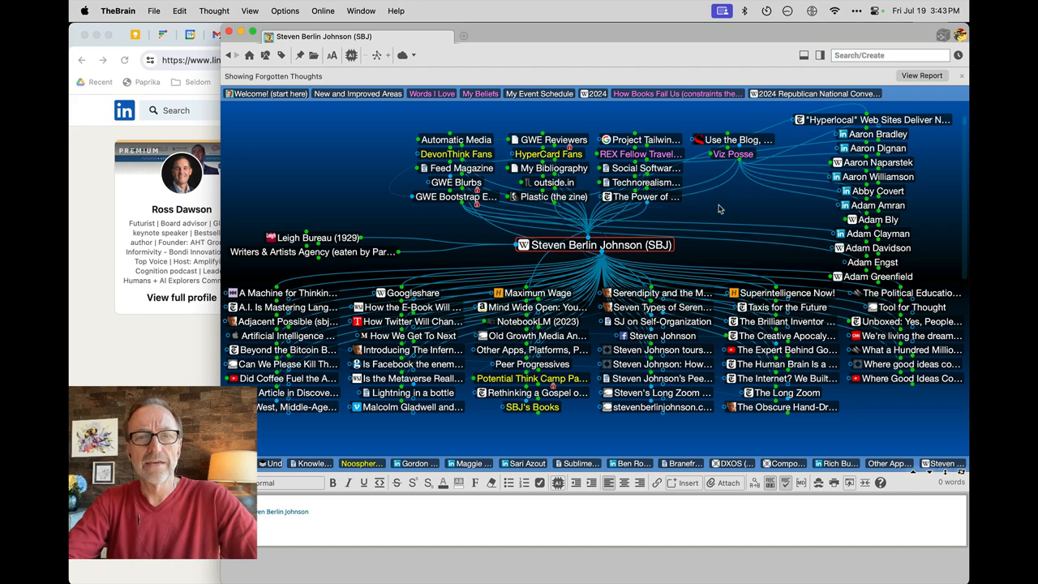
# Visit DevonThink Fans, then return to Steven Berlin Johnson (SBJ)
pyautogui.click(456, 154)
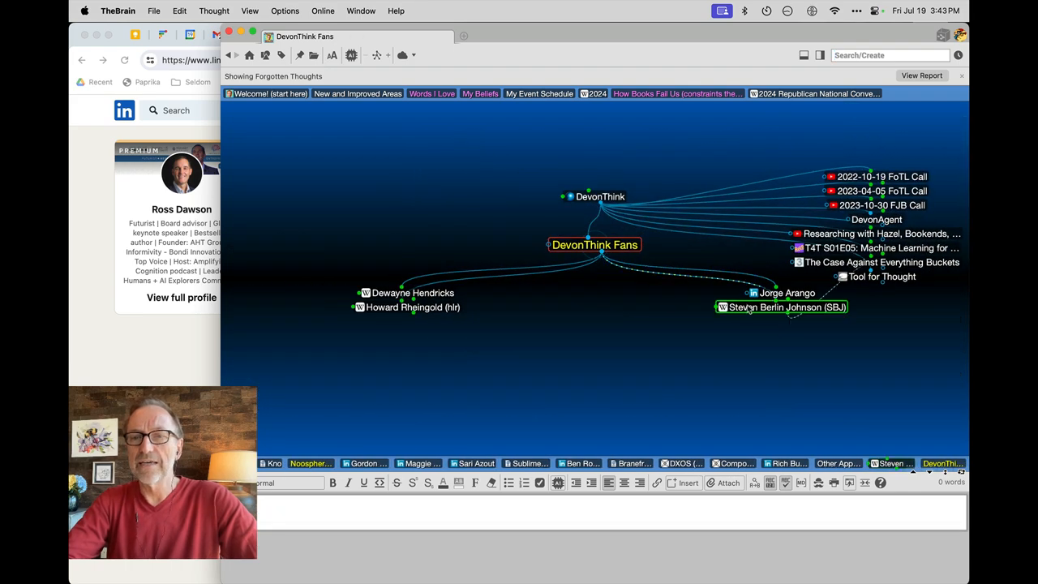
pyautogui.click(781, 306)
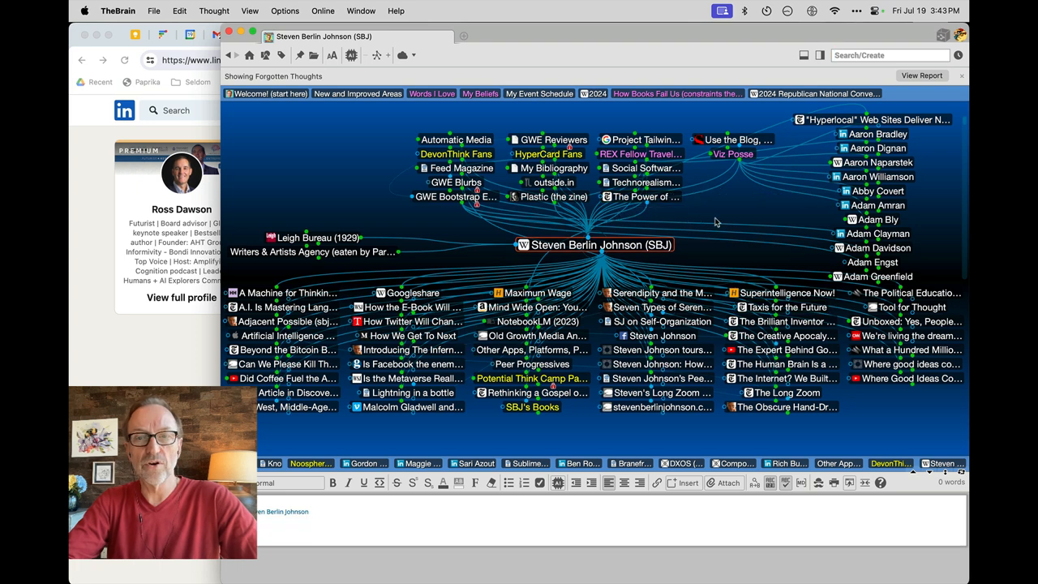
pyautogui.moveTo(688, 276)
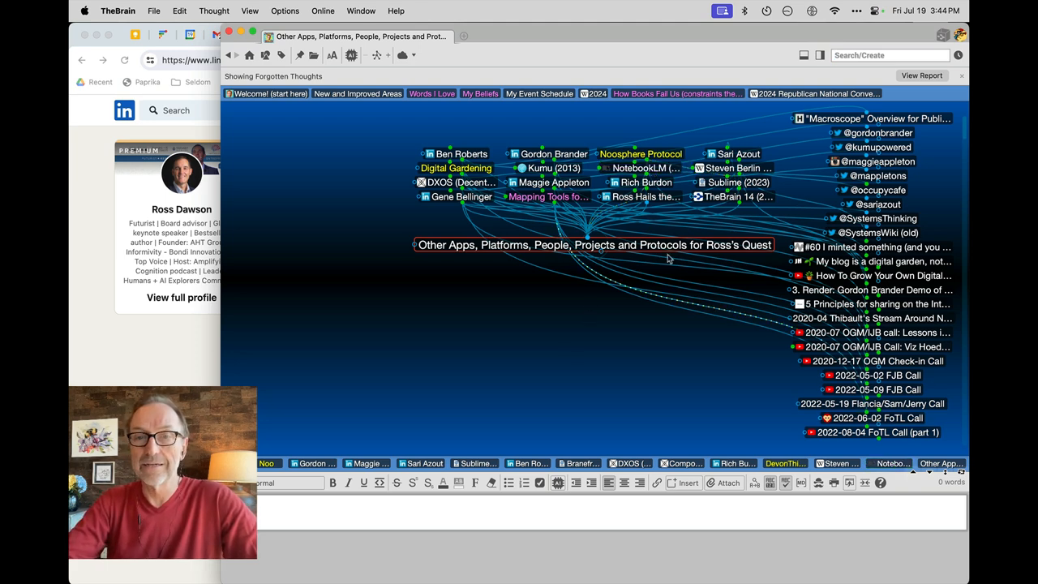
pyautogui.click(738, 196)
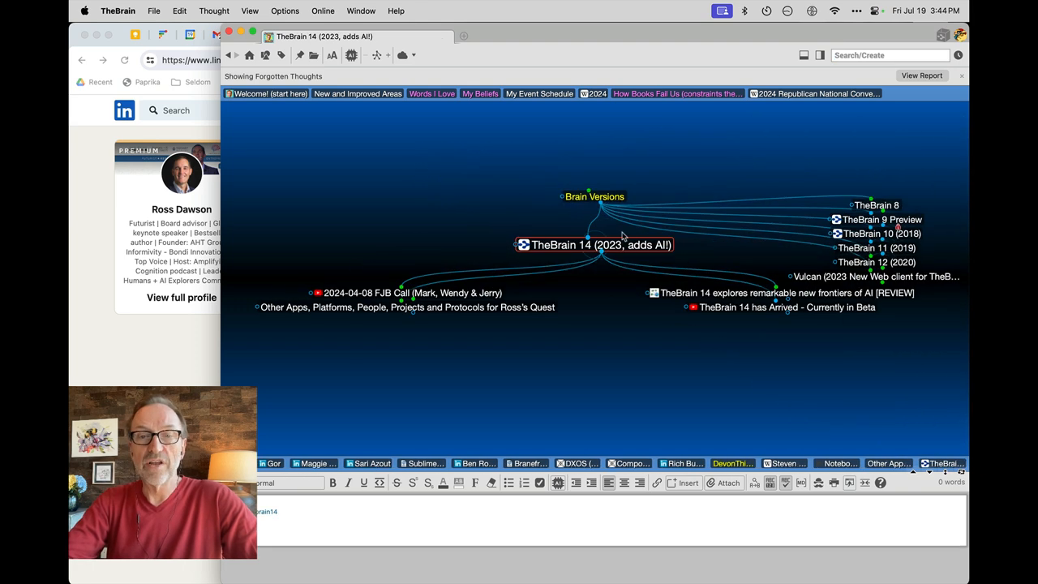
pyautogui.moveTo(605, 297)
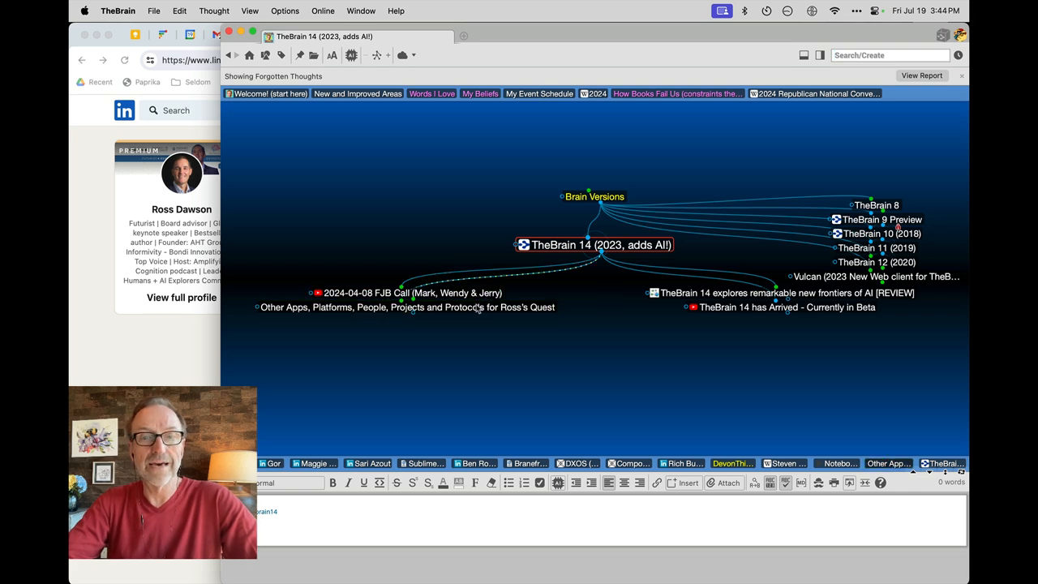
pyautogui.click(407, 307)
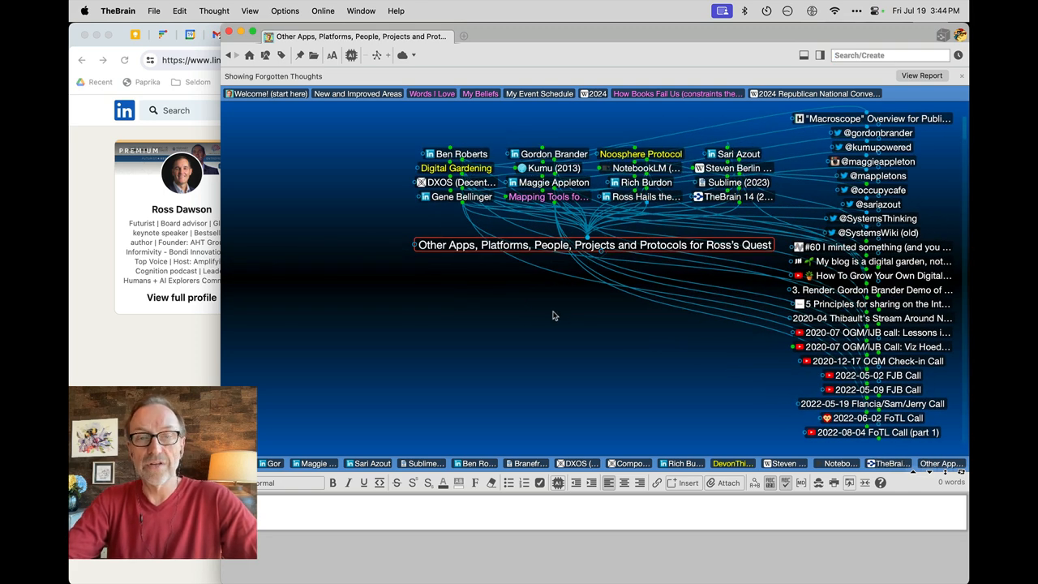